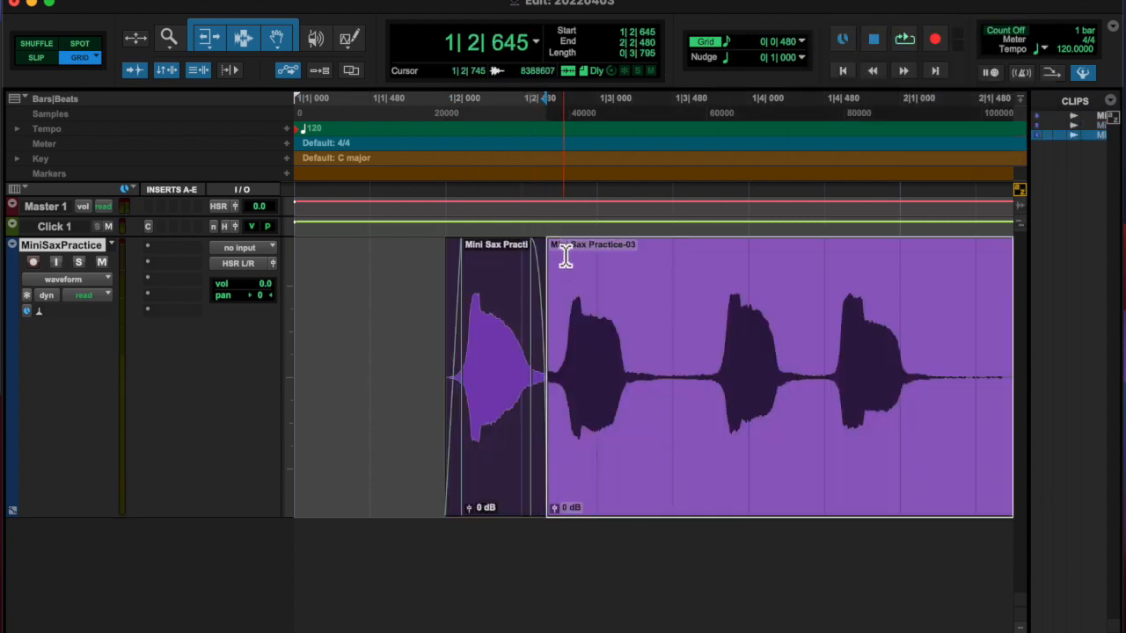
# Split the sax recording at the next note and scroll right along the timeline.
pyautogui.click(629, 369)
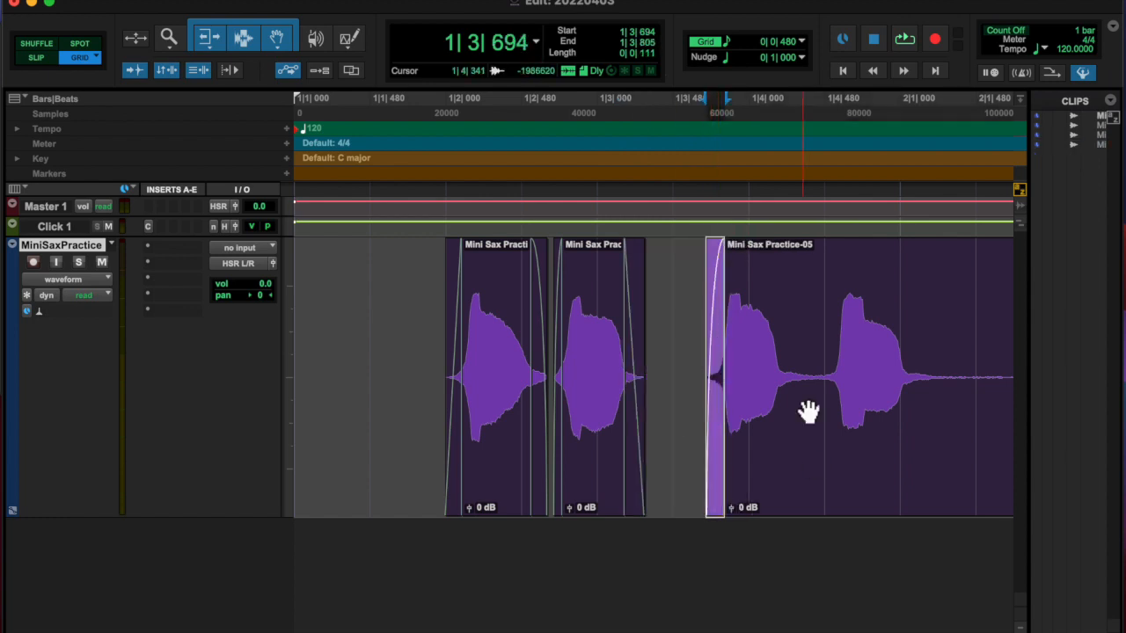
pyautogui.hscroll(3)
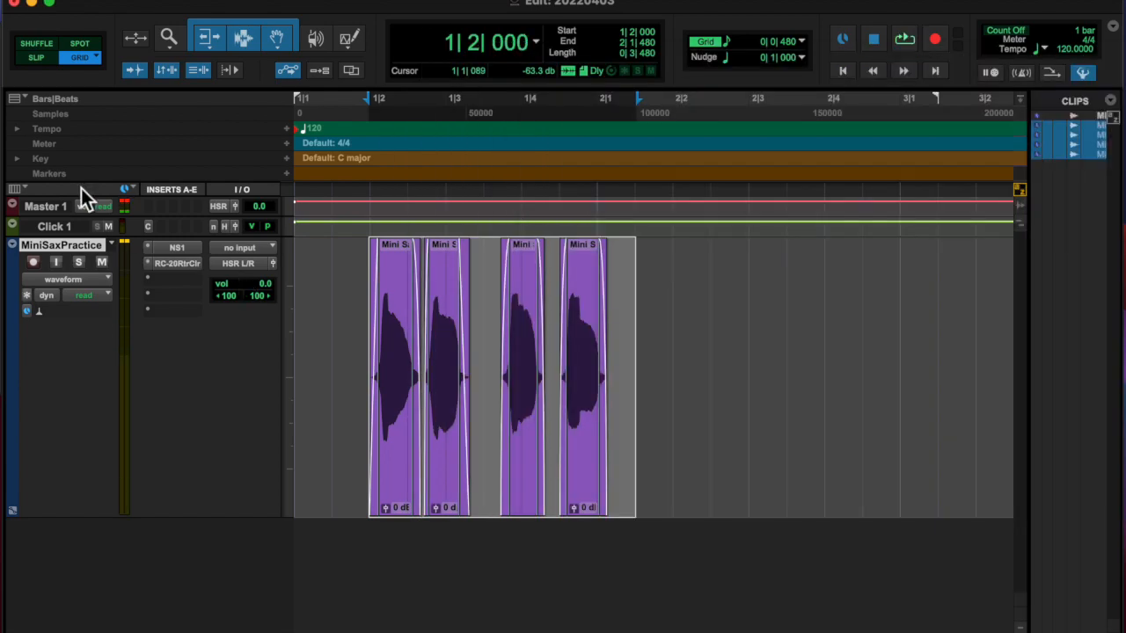
# Insert ValhallaVintageVerb on the sax track and drag its Decay knob.
pyautogui.click(176, 279)
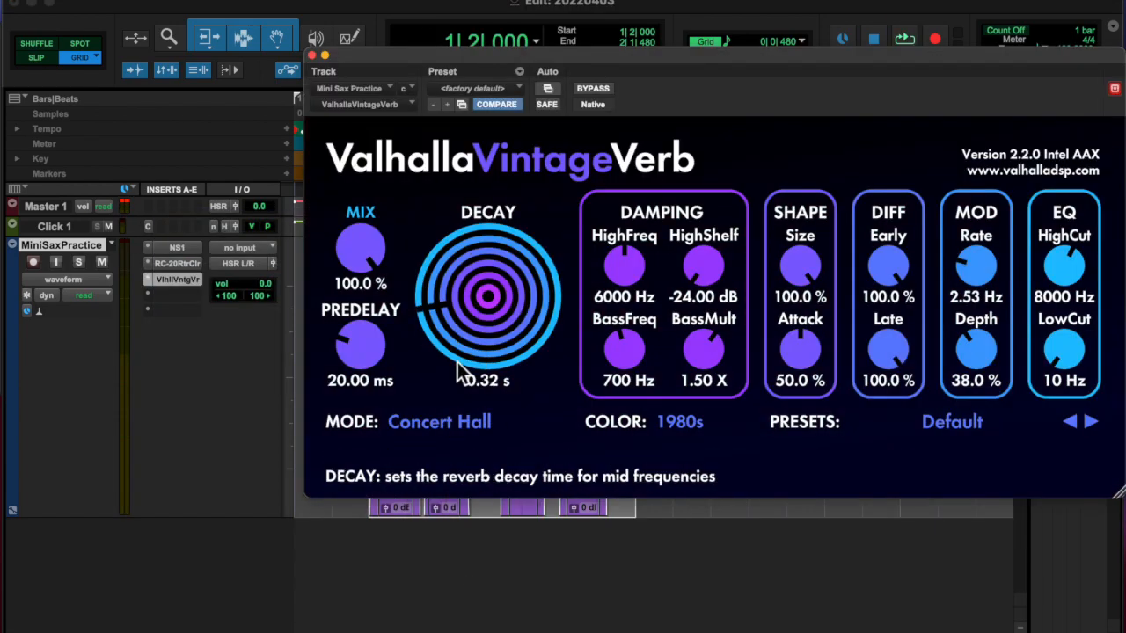
pyautogui.moveTo(361, 251); pyautogui.dragTo(356, 316)
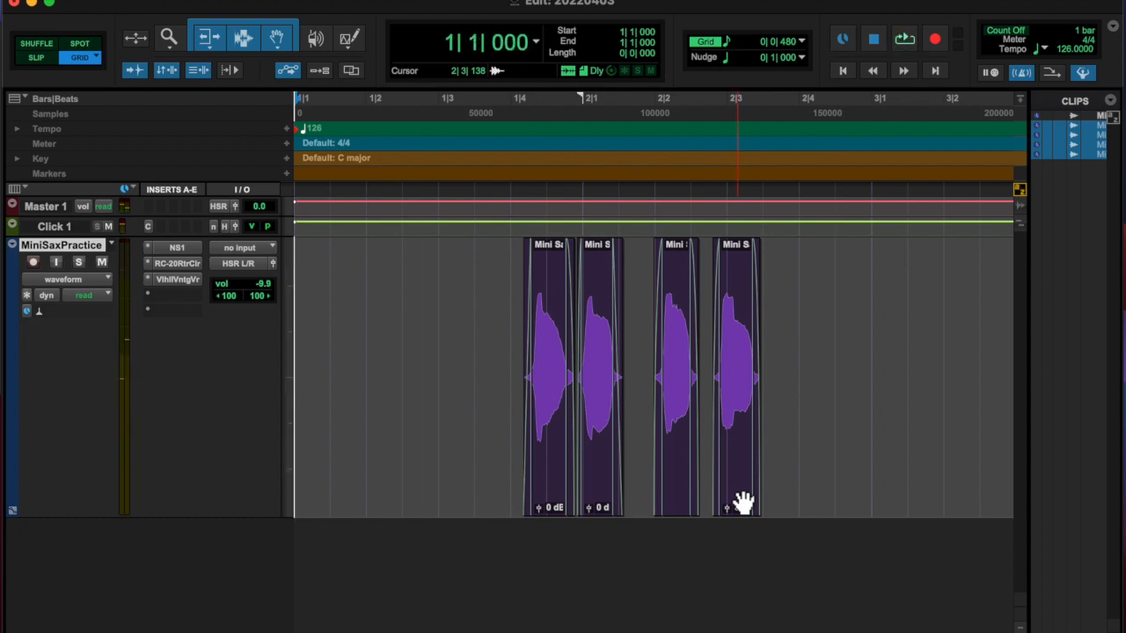
# Select the transport's Tempo field to enter 60 BPM.
pyautogui.click(905, 39)
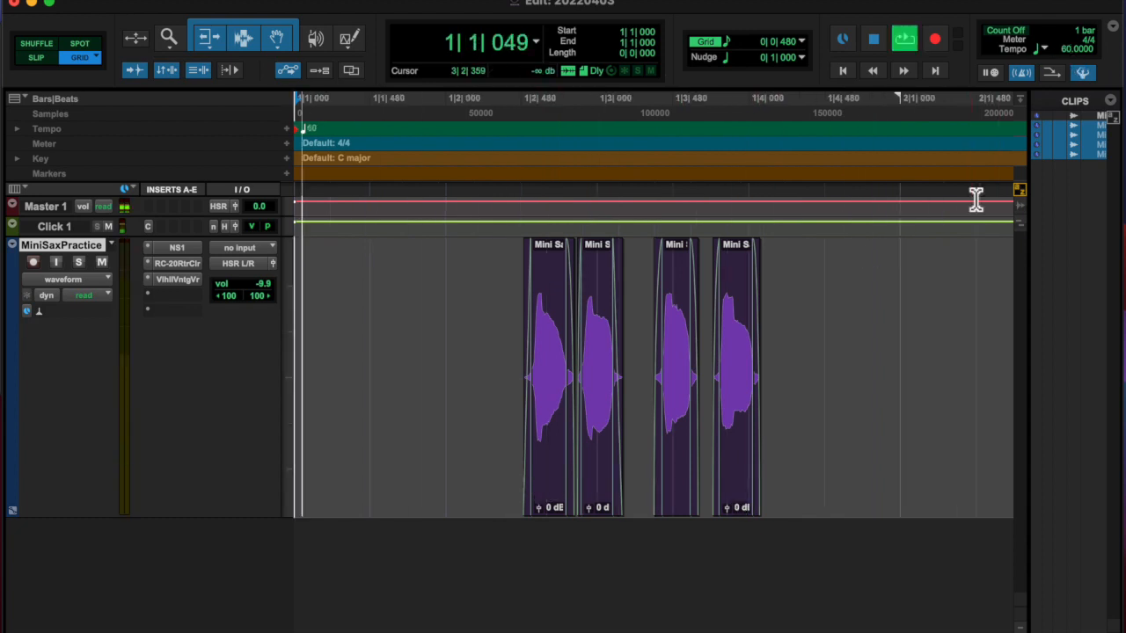